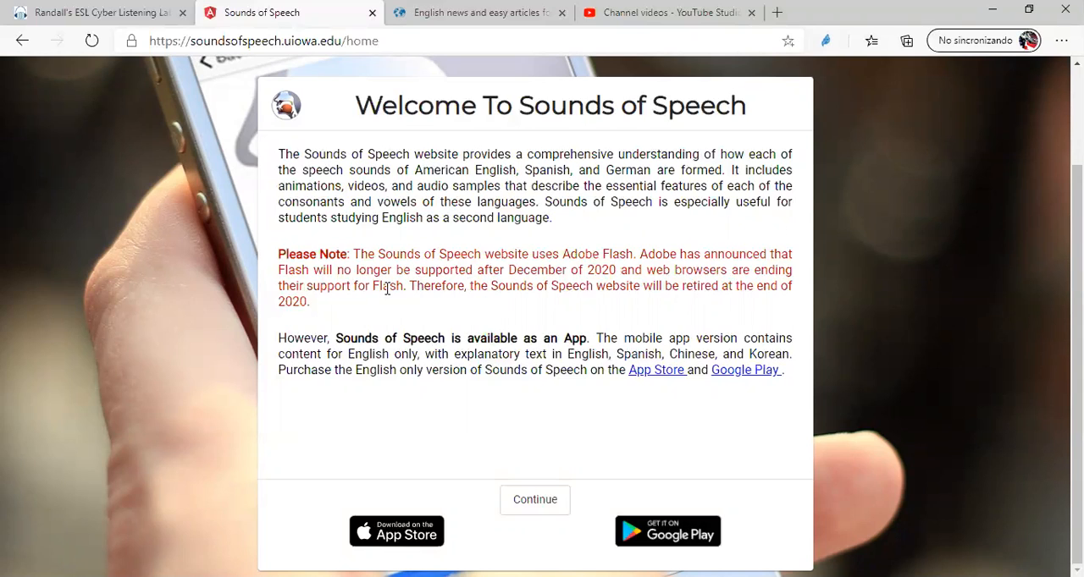
Dismiss the Flash welcome notice with Continue and enter the English phonetics module.
{"action": "left_click", "coordinate": [535, 499]}
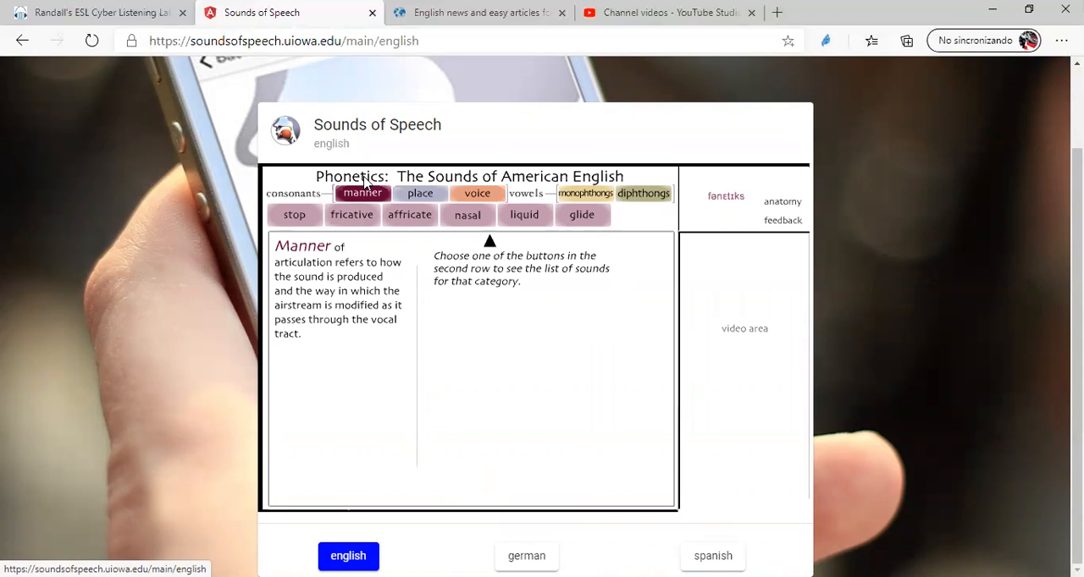
{"action": "mouse_move", "coordinate": [585, 193]}
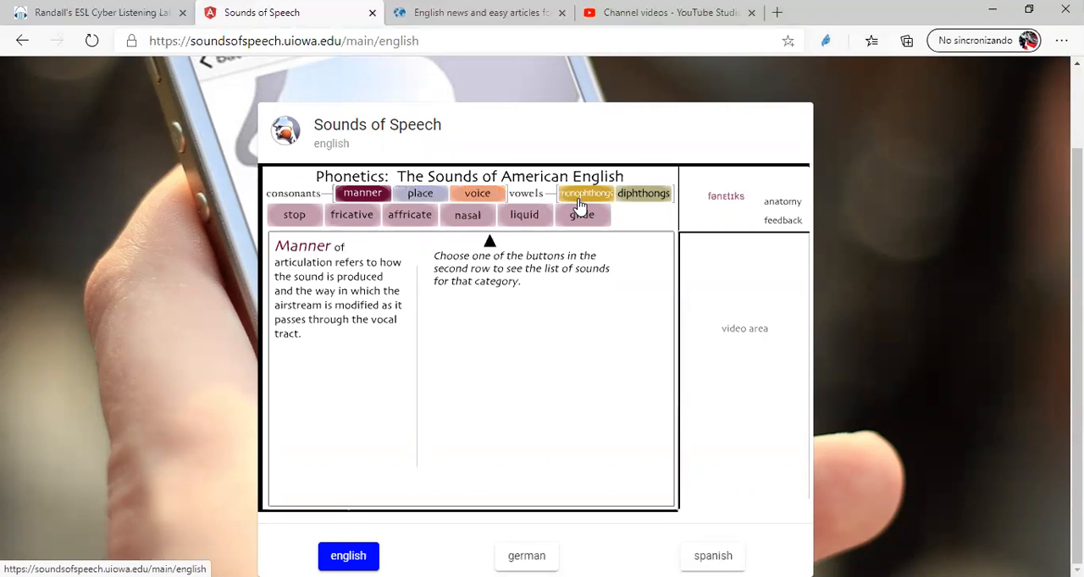
Choose the monophthong vowels from the American English phonetics categories.
{"action": "left_click", "coordinate": [352, 213]}
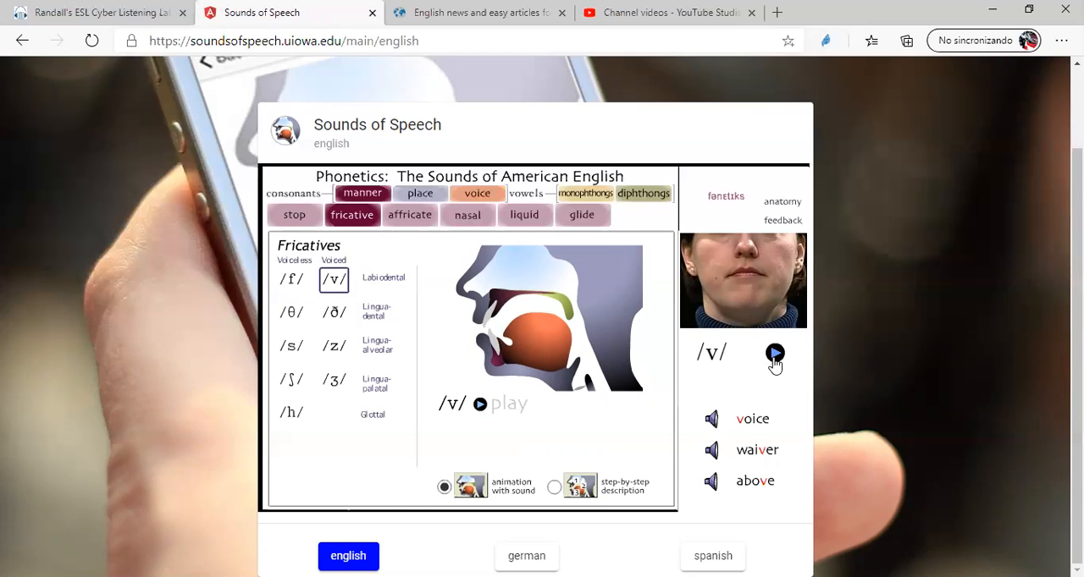
Play the speaker video pronouncing the voiced fricative /v/ twice.
{"action": "left_click", "coordinate": [775, 352]}
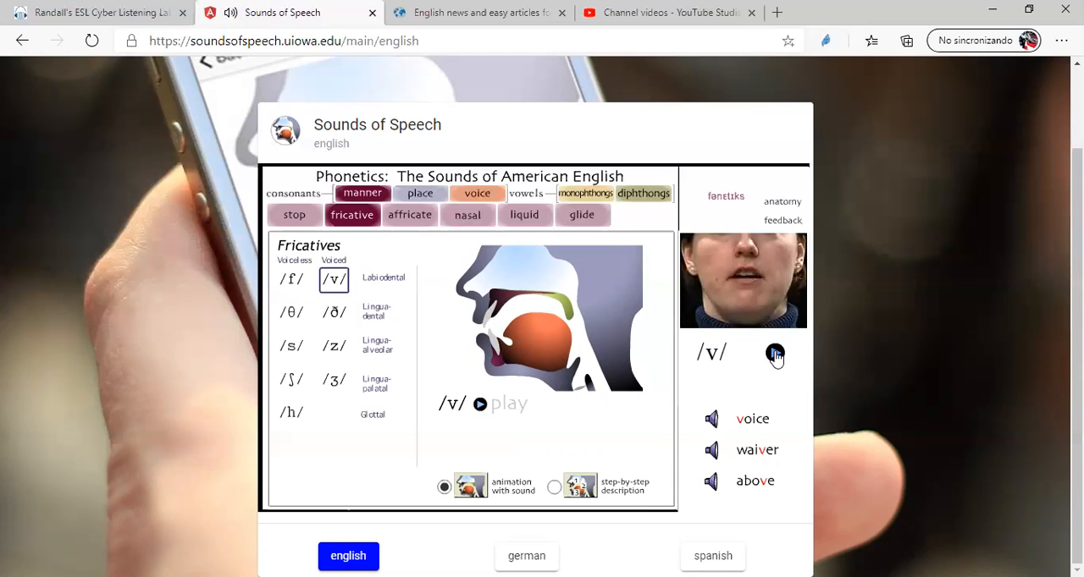
{"action": "left_click", "coordinate": [409, 214]}
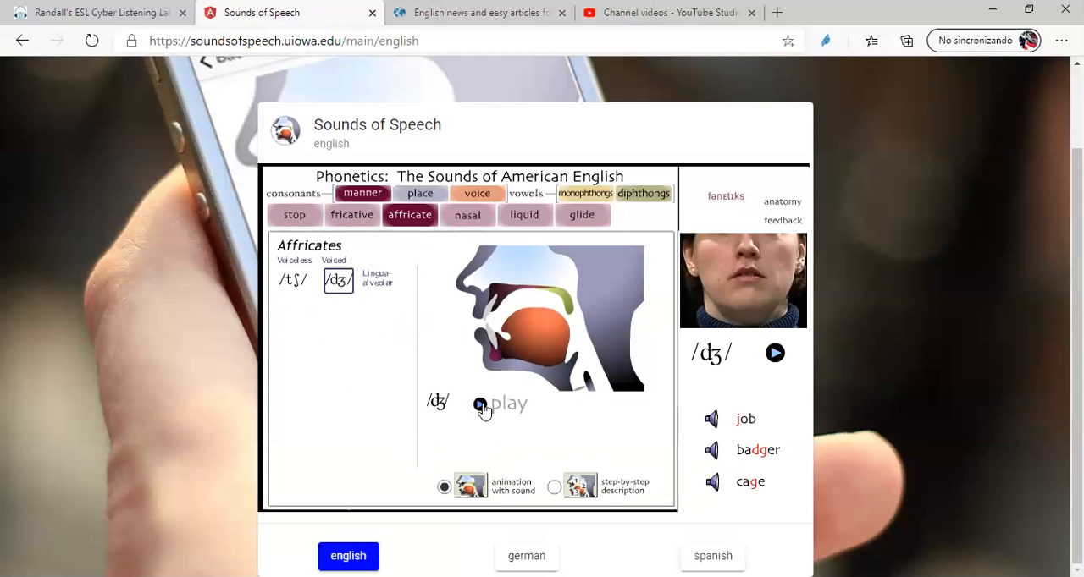
Play the mouth articulation animation with sound for the voiced affricate /dʒ/.
{"action": "left_click", "coordinate": [420, 193]}
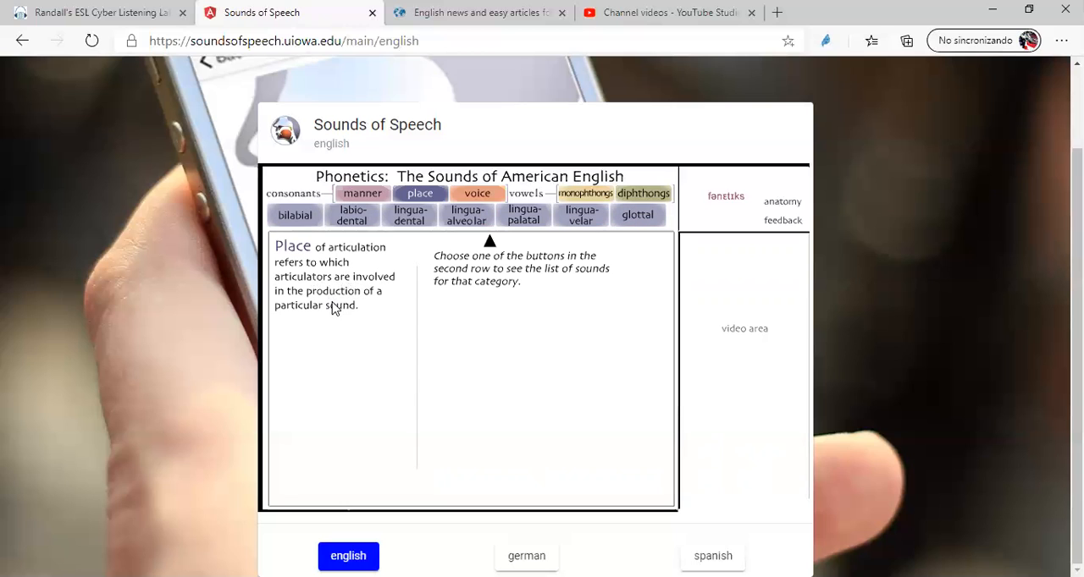
Show the bilabial consonants with nasal /m/ and example words mask, amount, calm.
{"action": "left_click", "coordinate": [295, 214]}
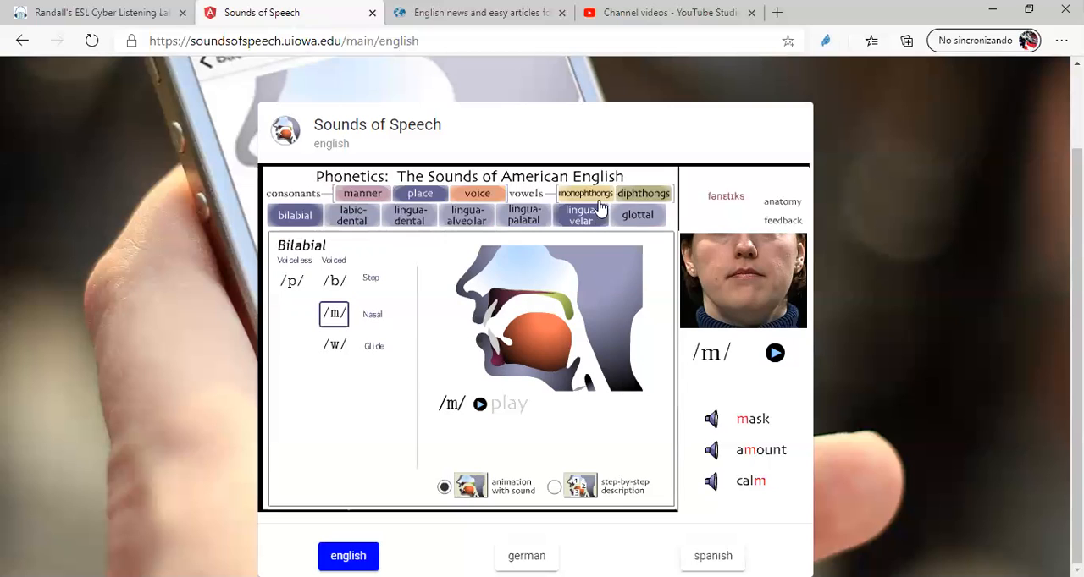
Show the diphthong vowels with /aɪ/ and example words aisle, mine, try.
{"action": "left_click", "coordinate": [644, 193]}
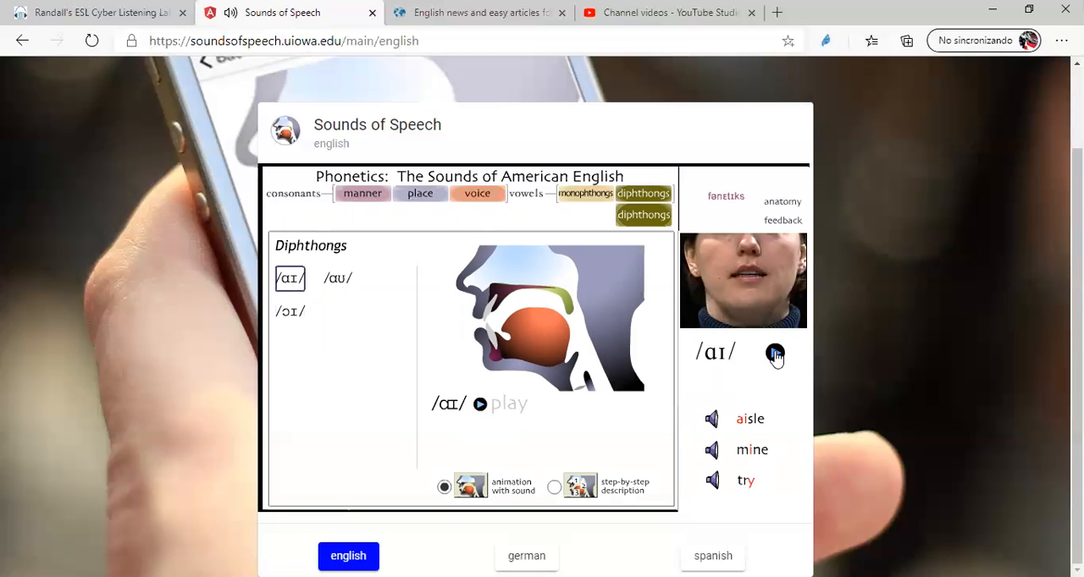